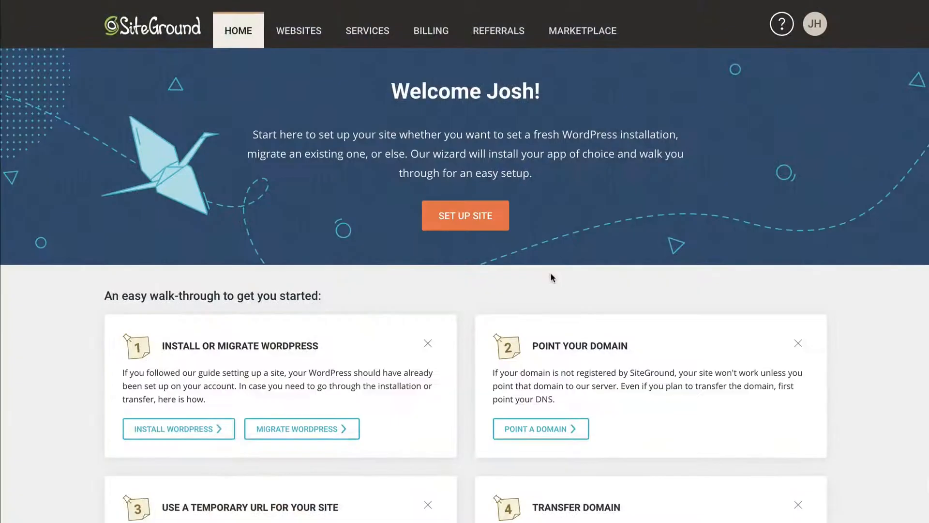
mouse_move(547, 272)
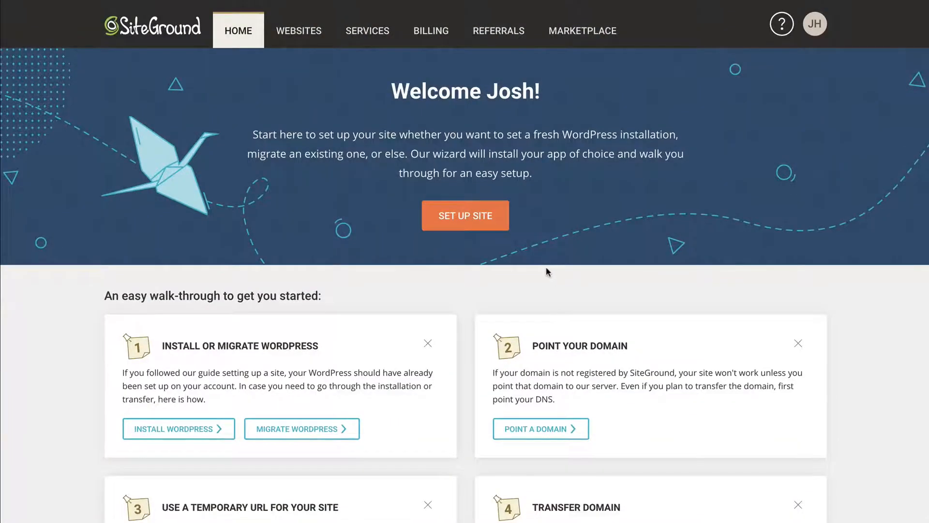
mouse_move(443, 294)
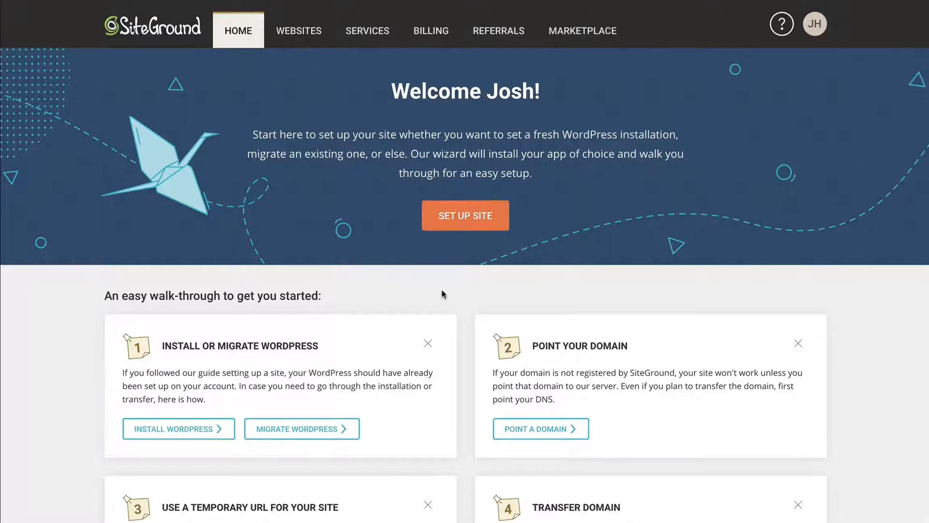
Step: Scroll through the getting-started walk-through cards to find the WordPress installation guide
scroll("down", 3)
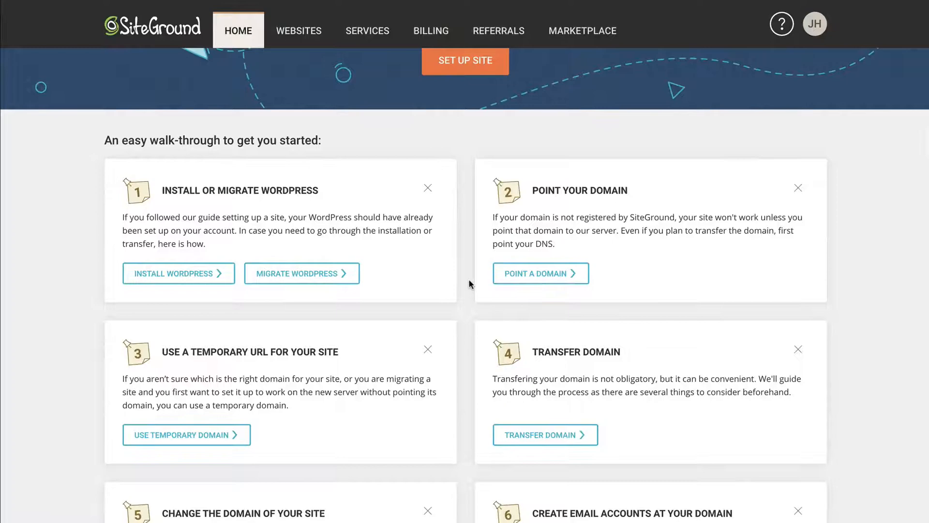
mouse_move(465, 267)
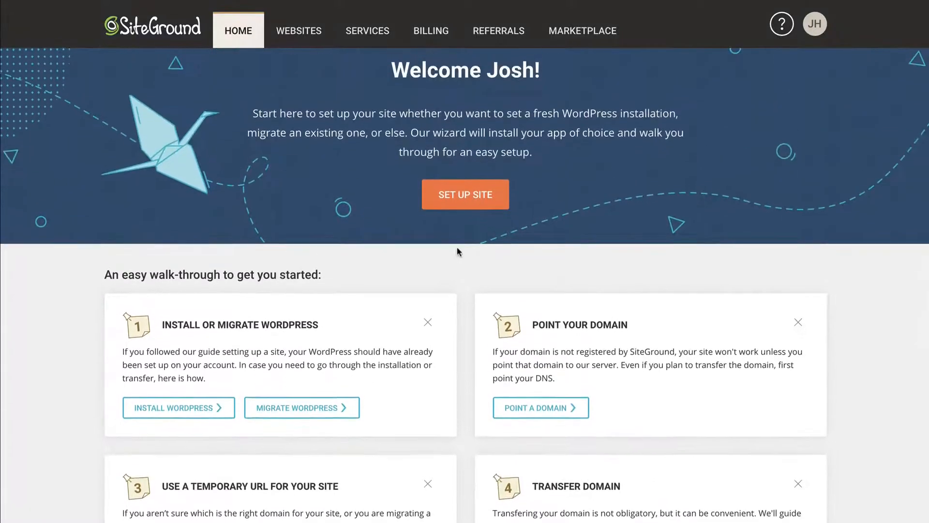
scroll("down", 3)
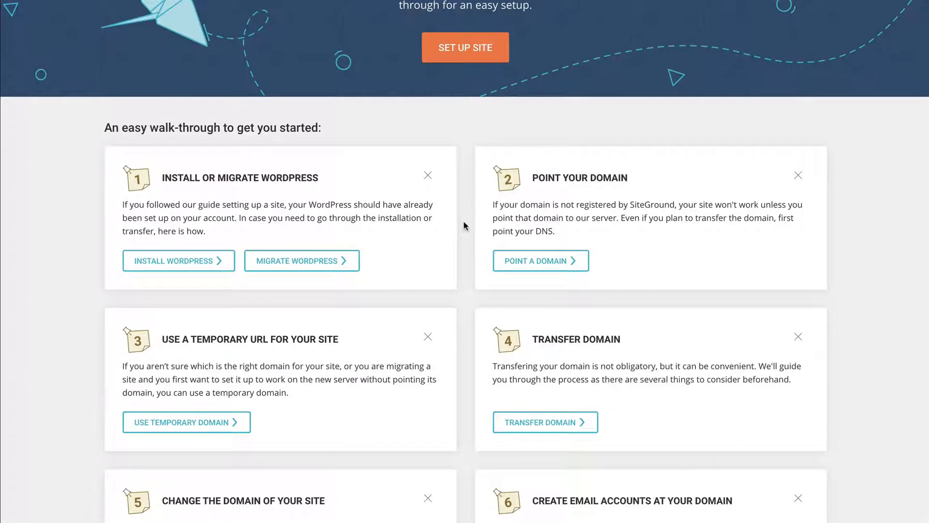
scroll("down", 3)
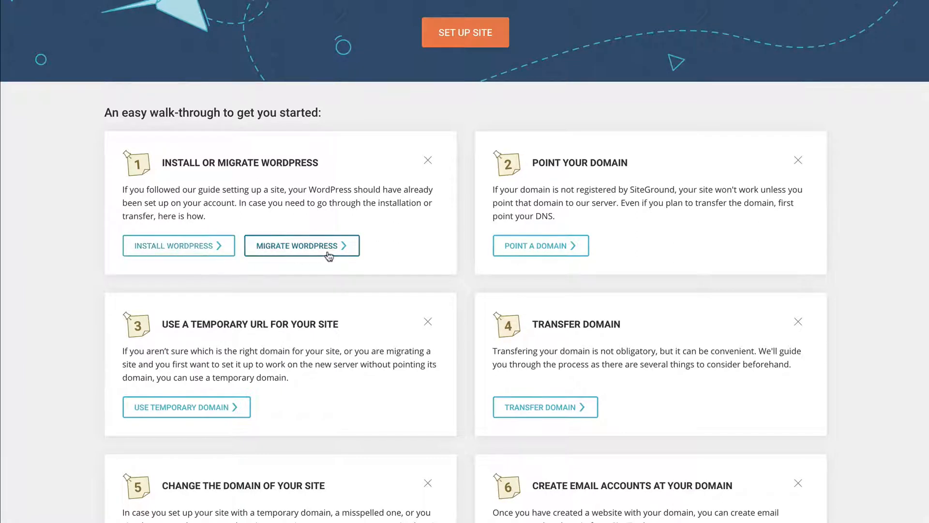
mouse_move(338, 245)
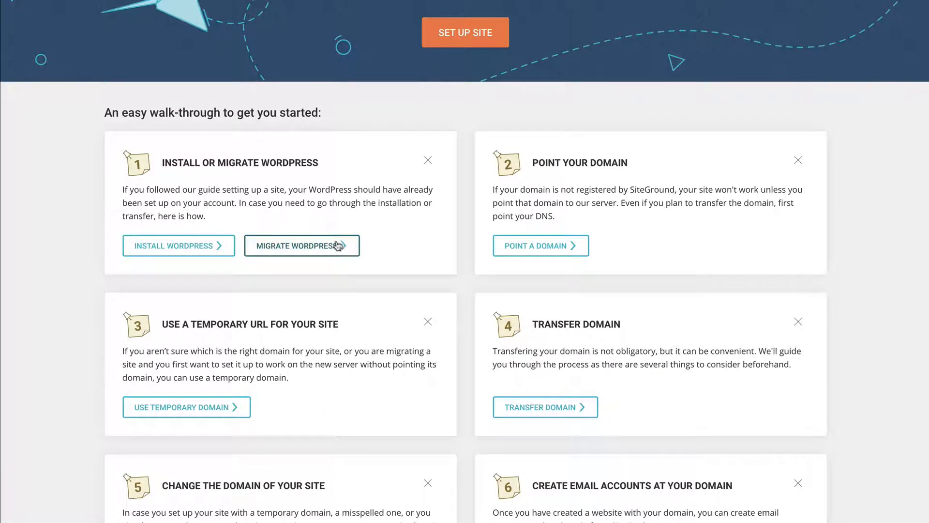
mouse_move(383, 314)
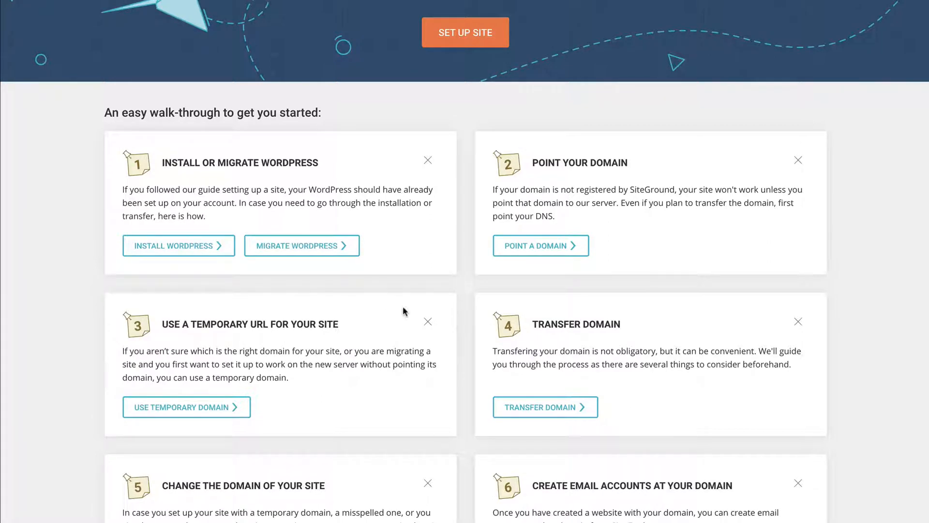
mouse_move(396, 309)
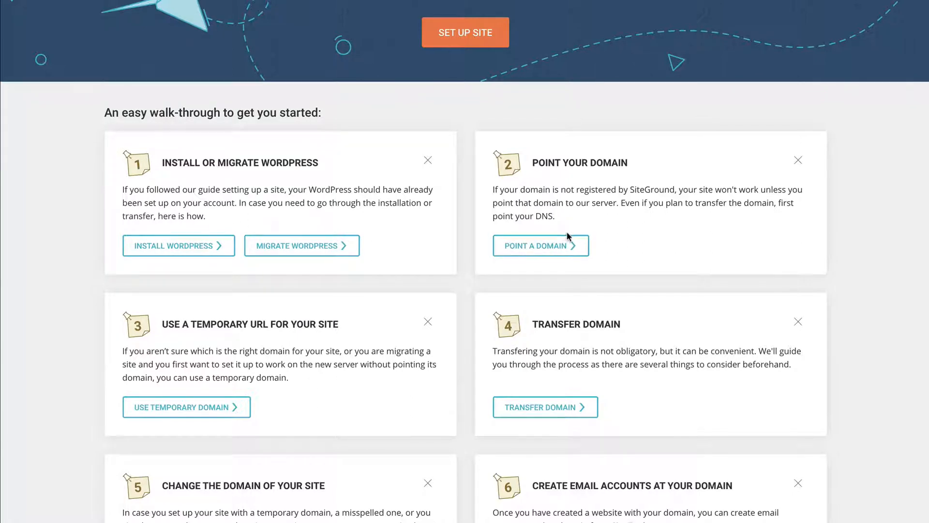
mouse_move(540, 245)
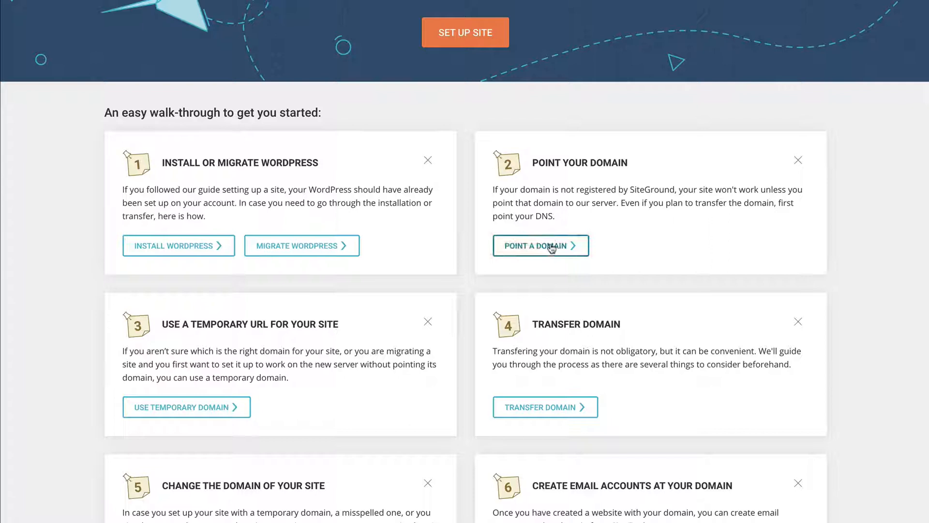
scroll("down", 3)
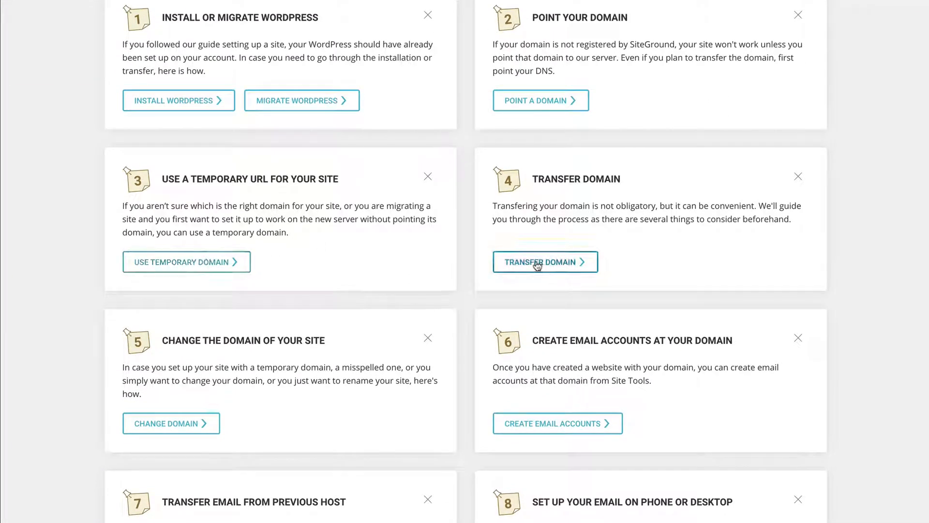
mouse_move(460, 250)
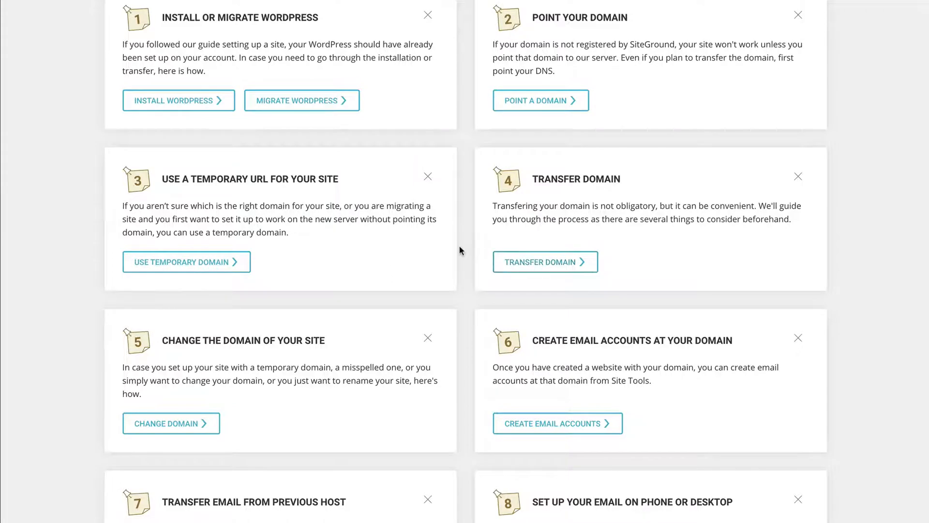
scroll("up", 3)
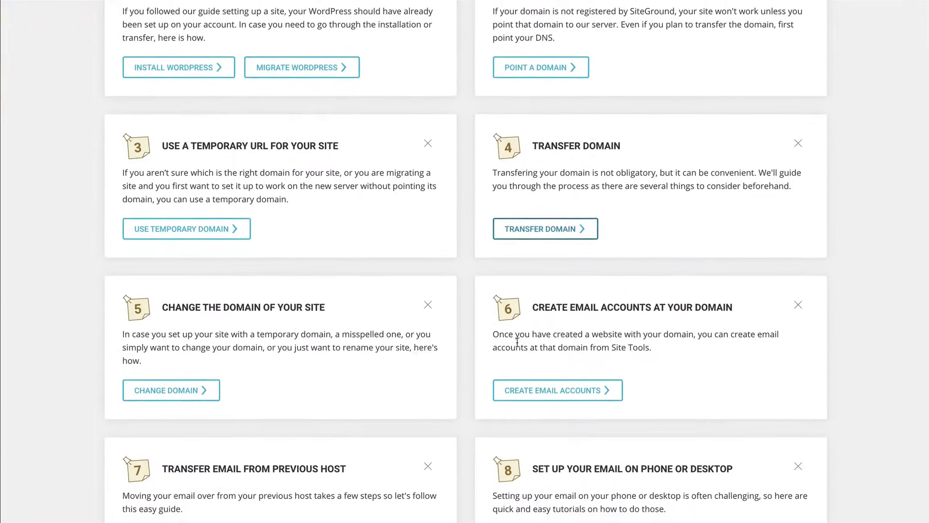
scroll("up", 3)
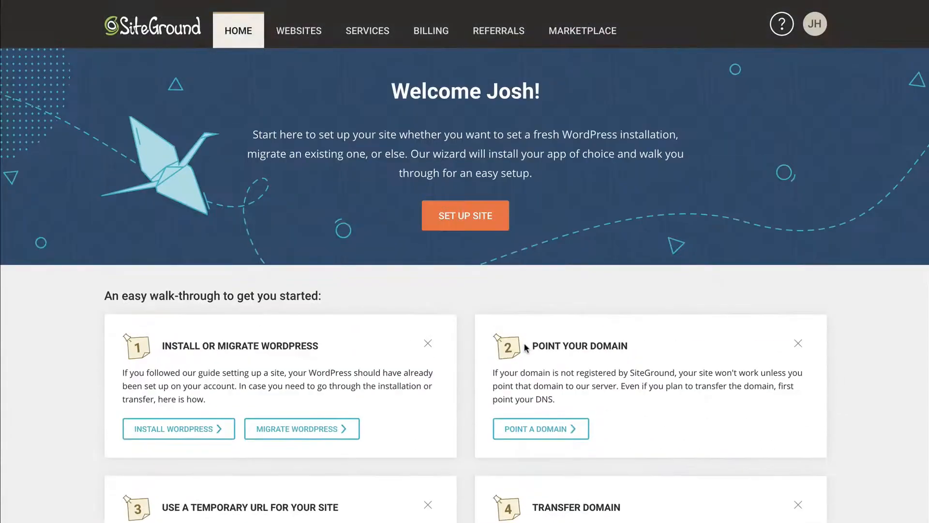
scroll("down", 3)
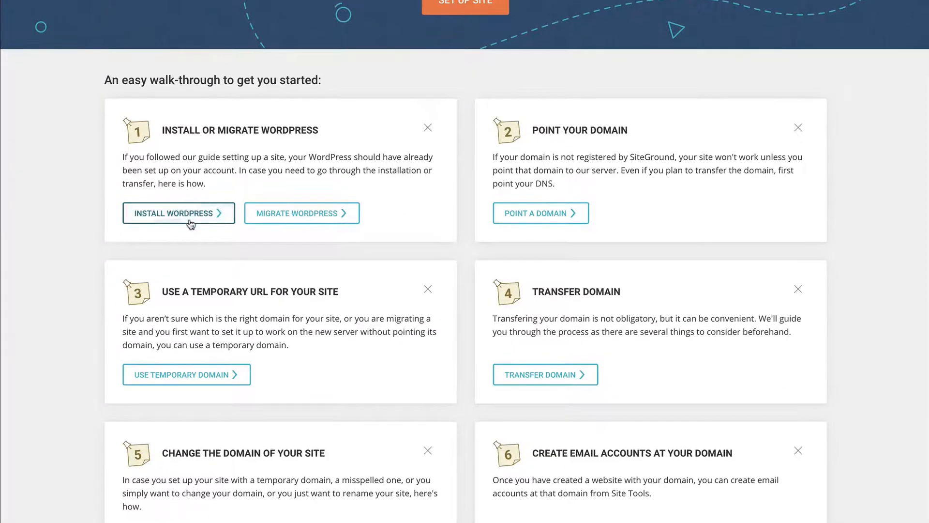
Step: Read the 'Install WordPress on Your Site' tutorial covering the setup wizard and Install & Manage tool
left_click(178, 213)
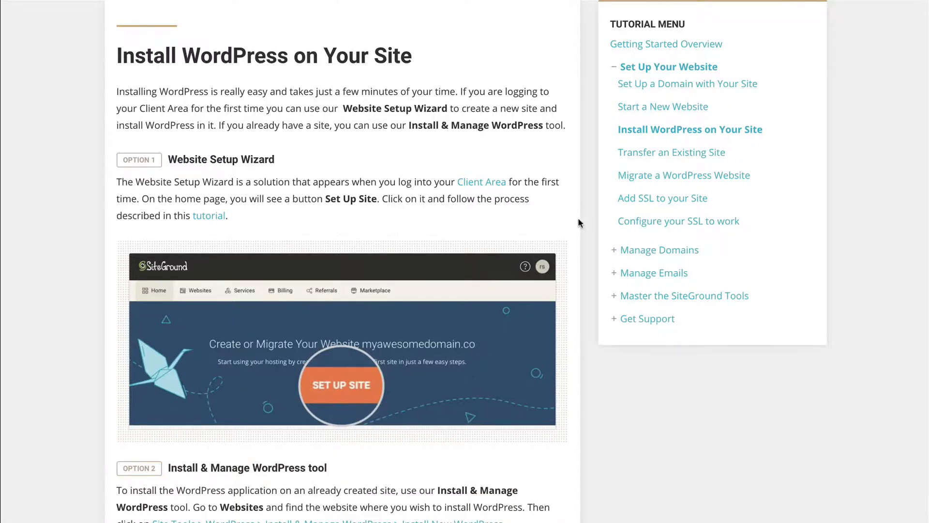
scroll("down", 3)
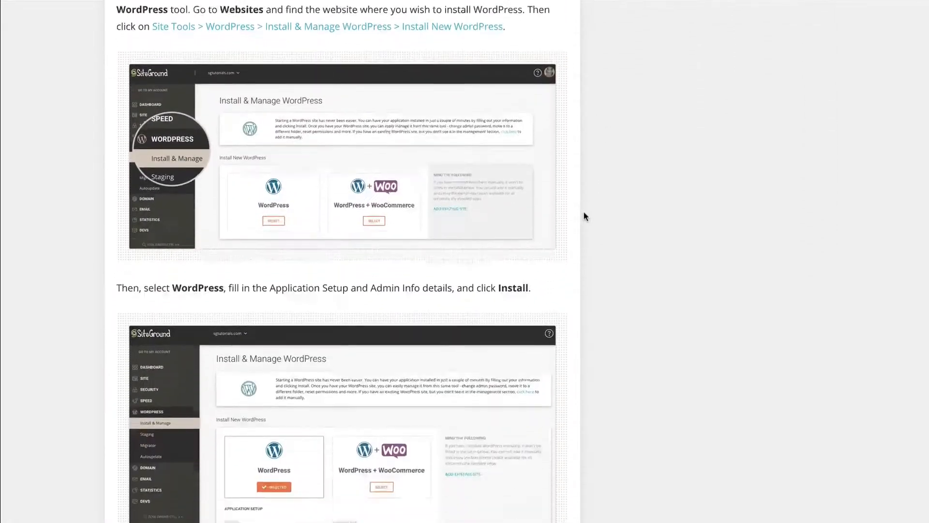
scroll("down", 3)
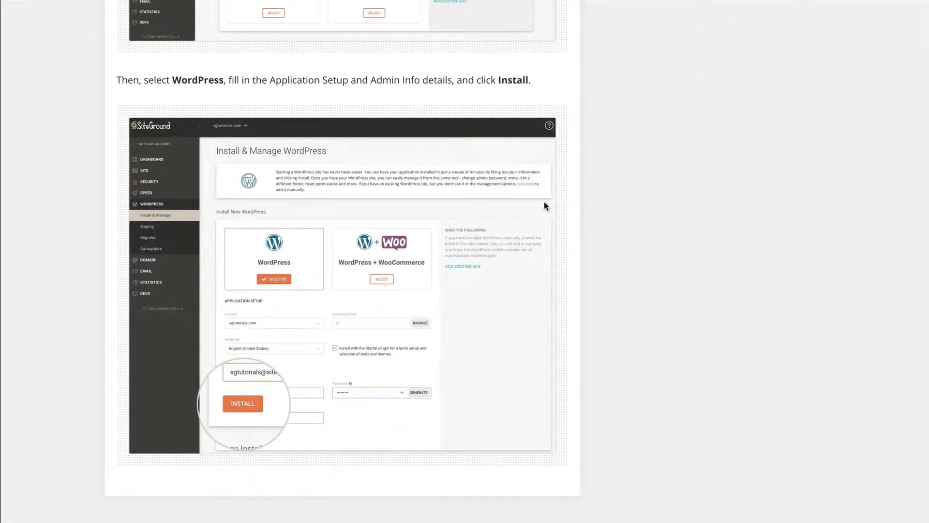
scroll("up", 3)
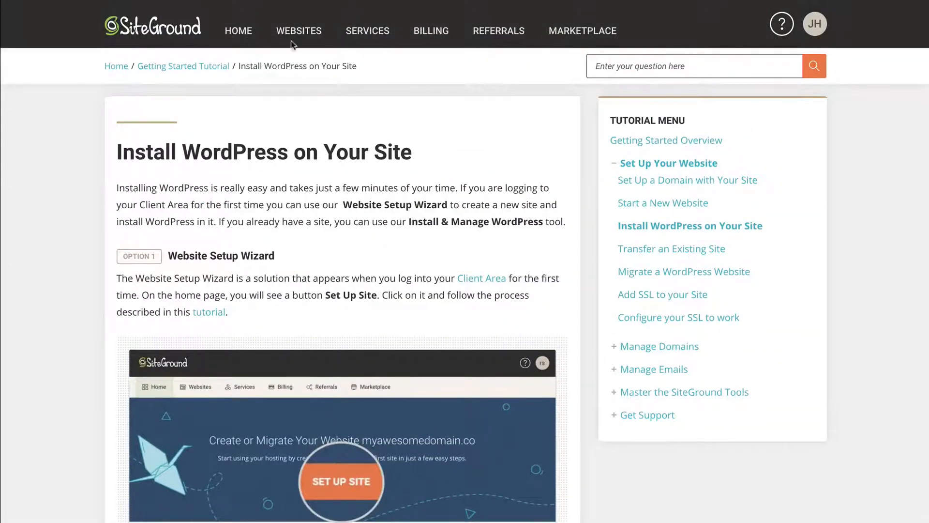
Step: Start the Add New Website wizard from the Websites list for joshhall.online
left_click(301, 30)
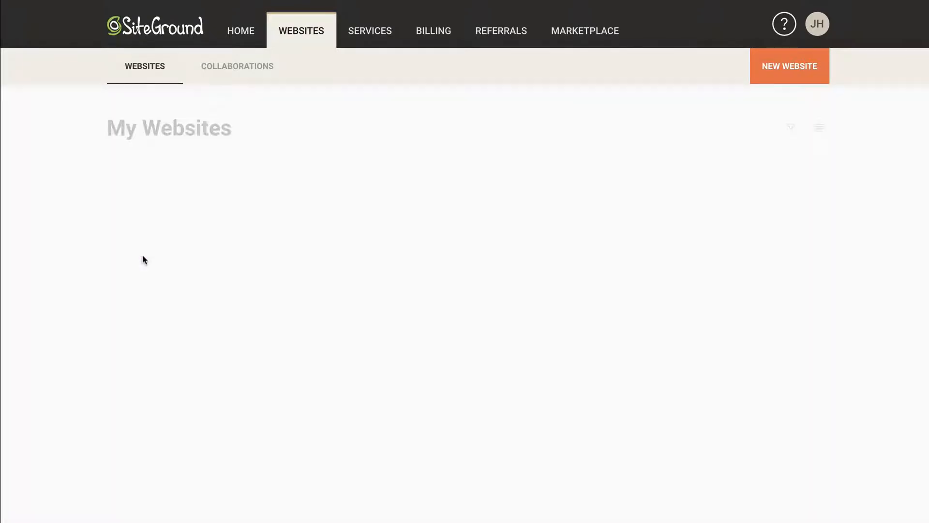
left_click(790, 66)
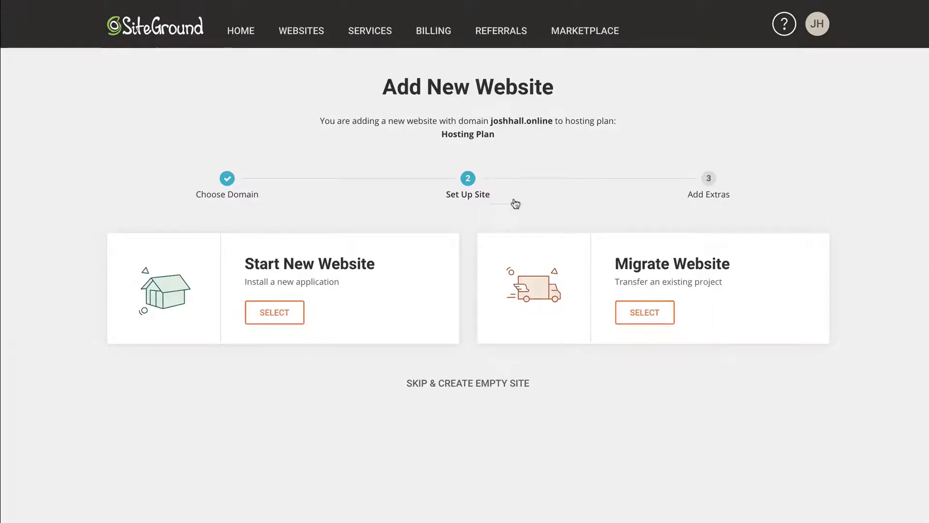
mouse_move(461, 202)
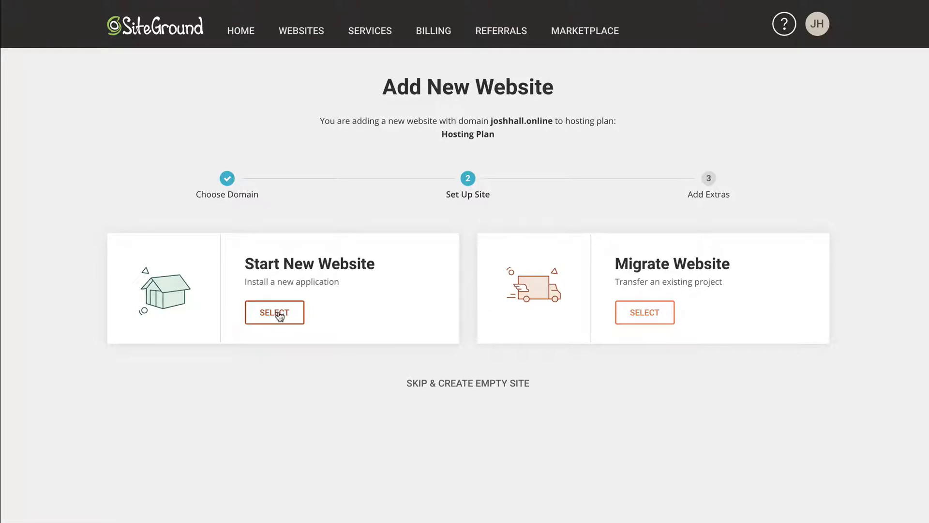
mouse_move(467, 383)
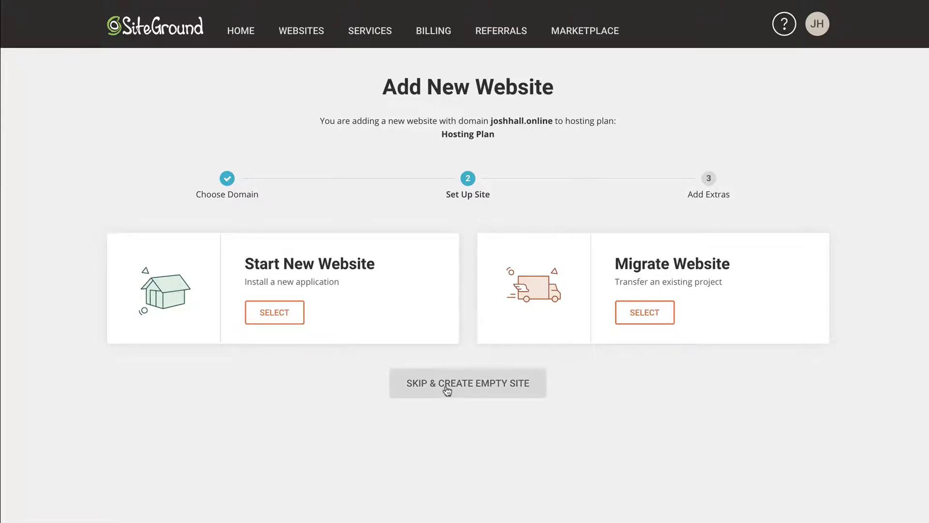
mouse_move(468, 395)
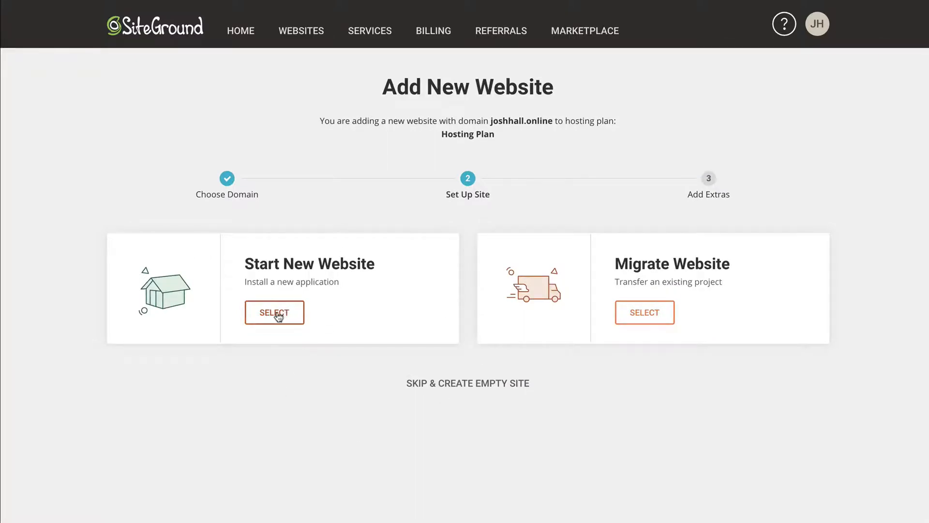
Step: Choose Start New Website with WordPress and enter the login email and password
left_click(273, 313)
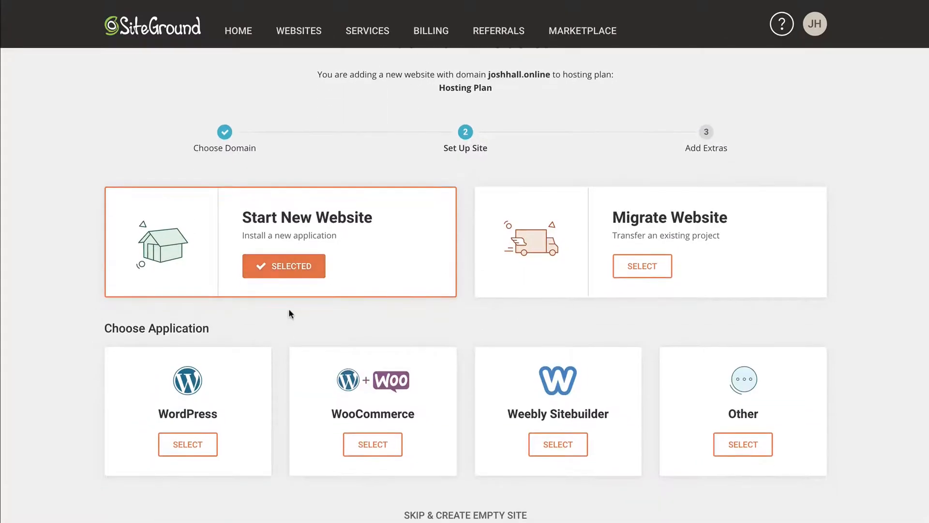
scroll("down", 3)
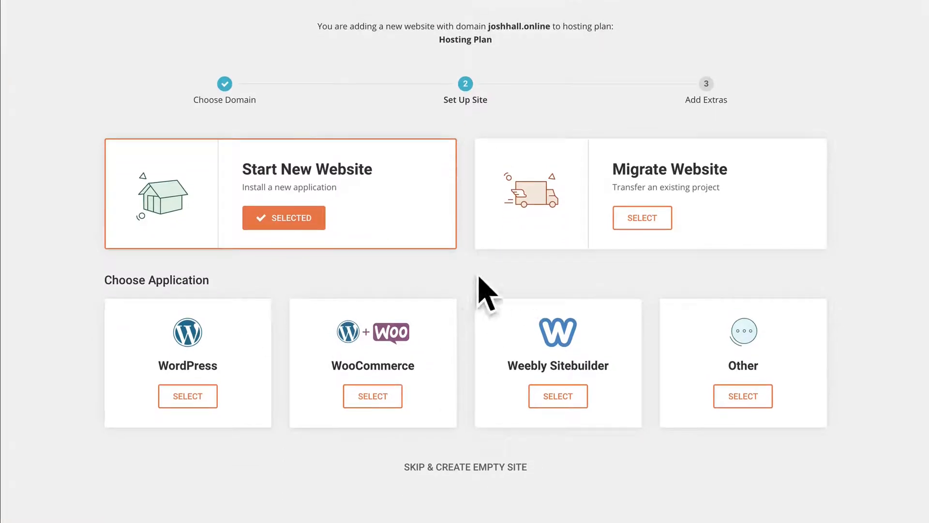
left_click(186, 396)
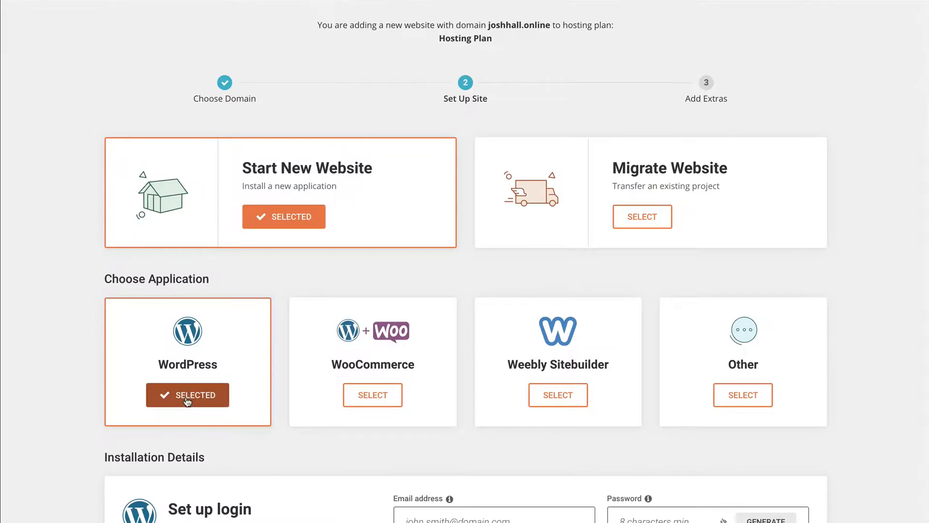
scroll("down", 3)
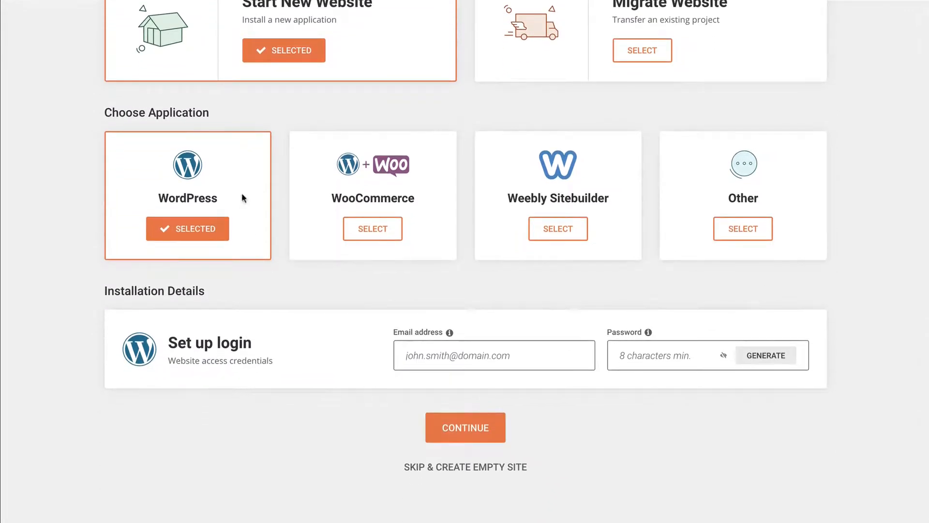
left_click(494, 355)
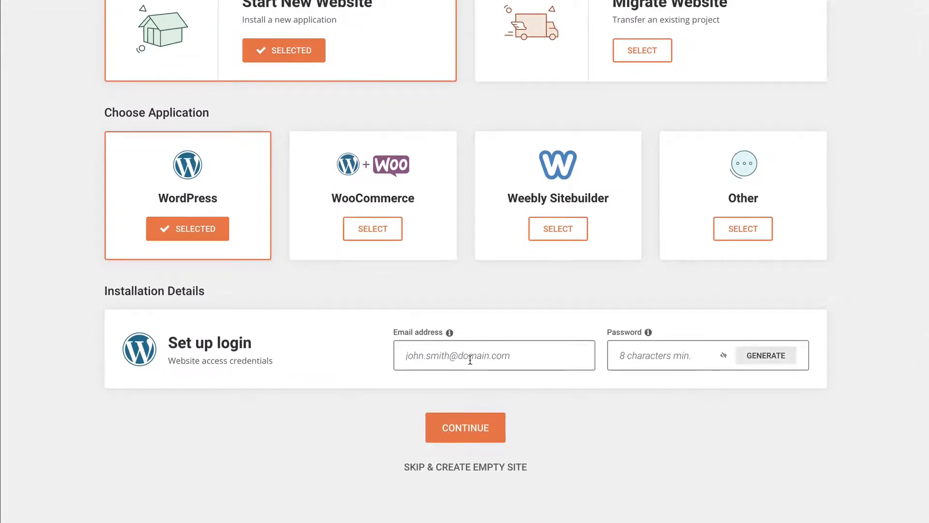
left_click(465, 426)
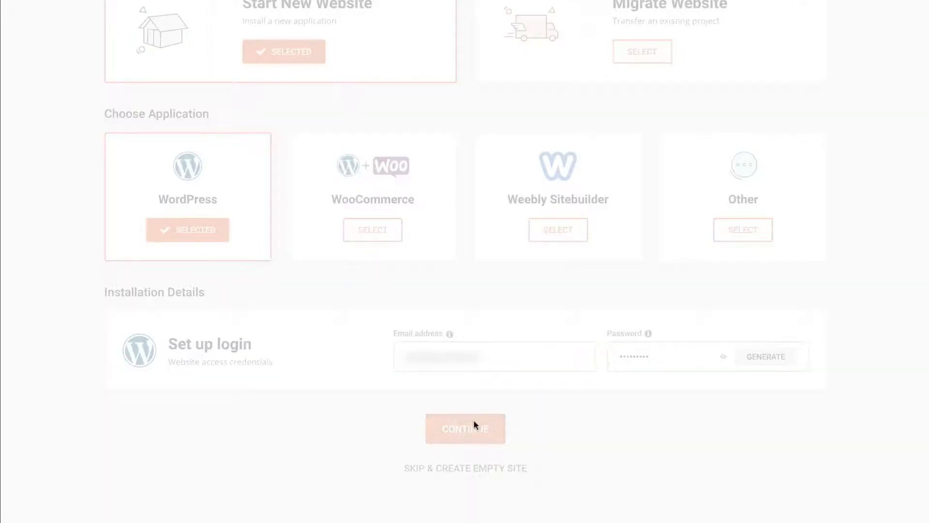
Step: Continue past the WordPress setup and finish without adding SG Site Scanner or Domain Privacy
left_click(465, 428)
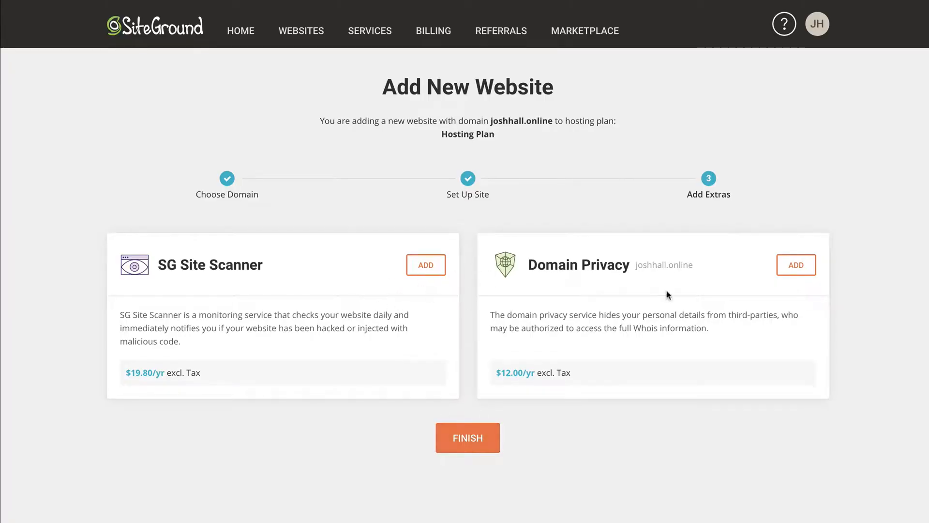
mouse_move(270, 274)
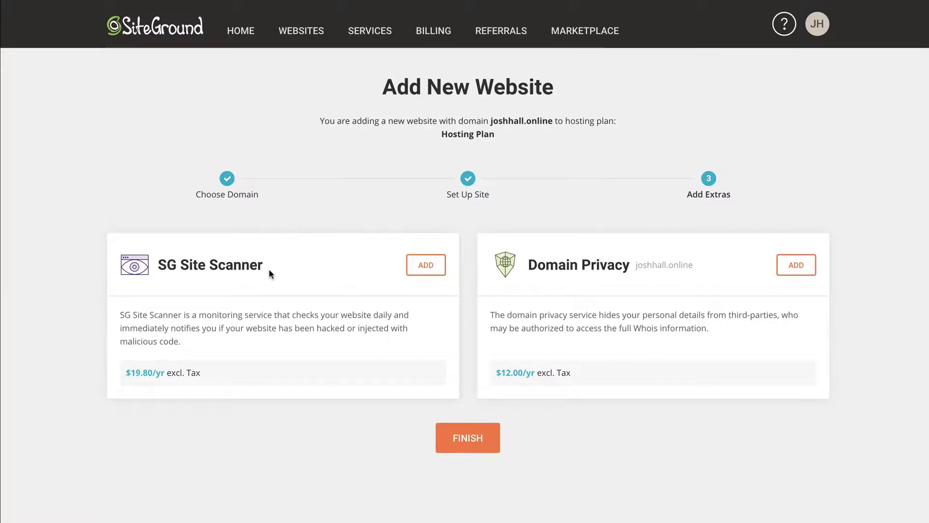
mouse_move(365, 281)
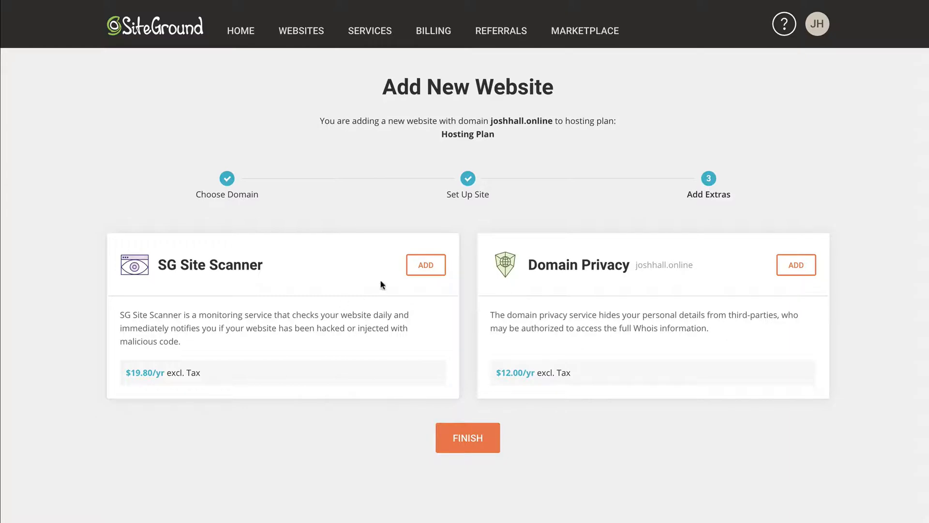
mouse_move(408, 287)
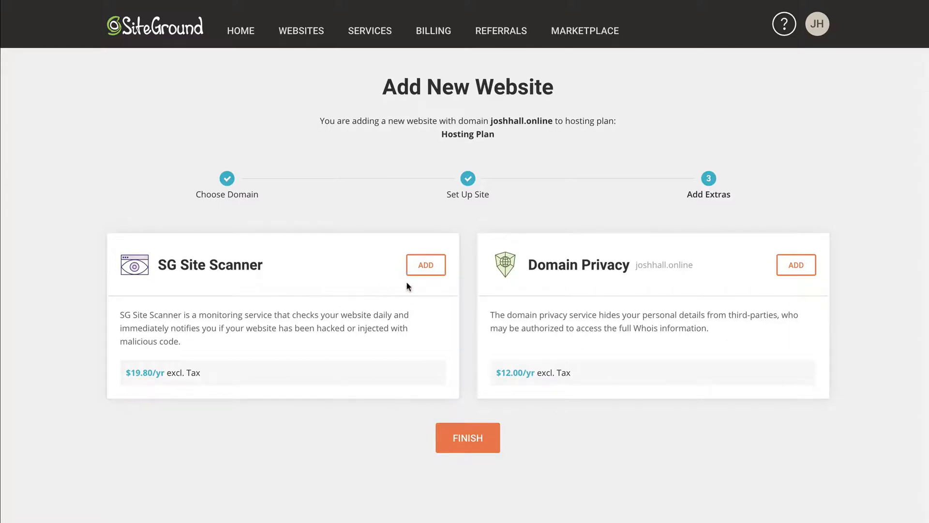
mouse_move(480, 466)
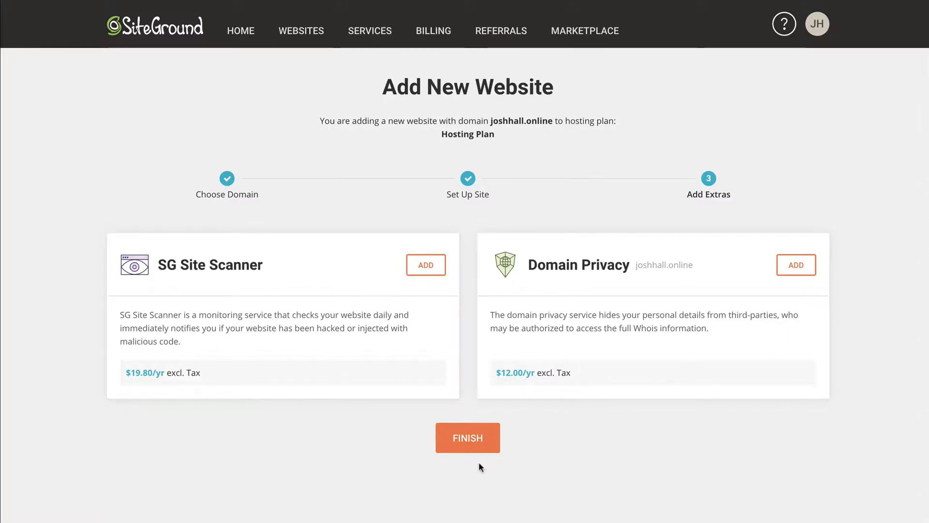
left_click(468, 438)
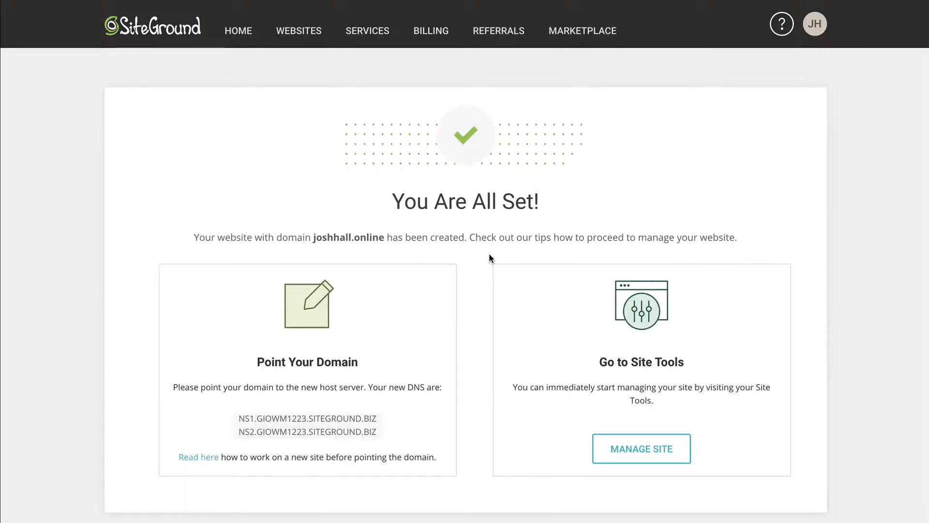
mouse_move(479, 259)
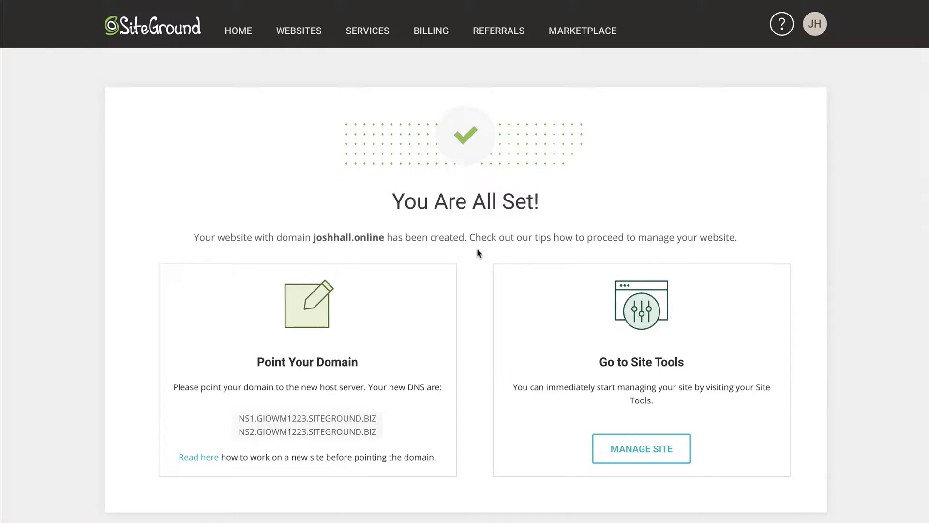
mouse_move(369, 410)
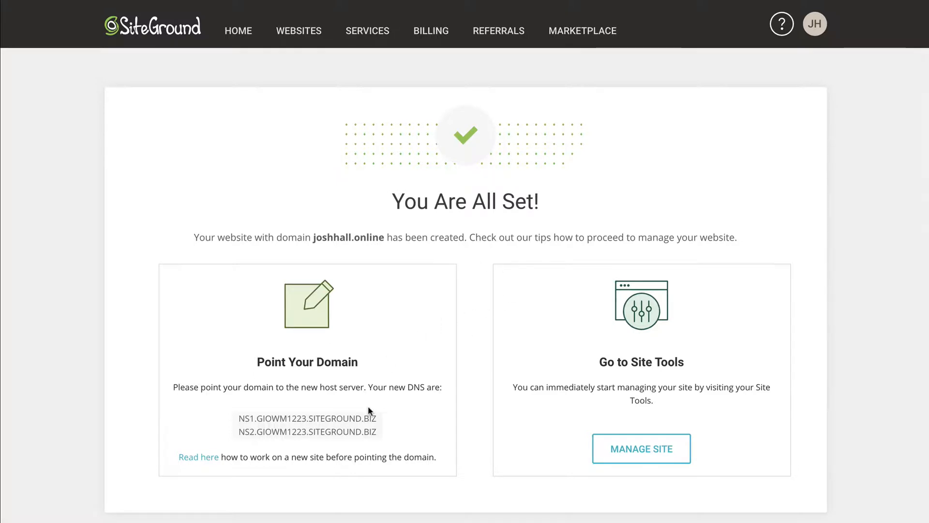
Step: Select the NS1/NS2 name server details, then go to Manage Site for joshhall.online
left_click_drag(238, 418, 376, 432)
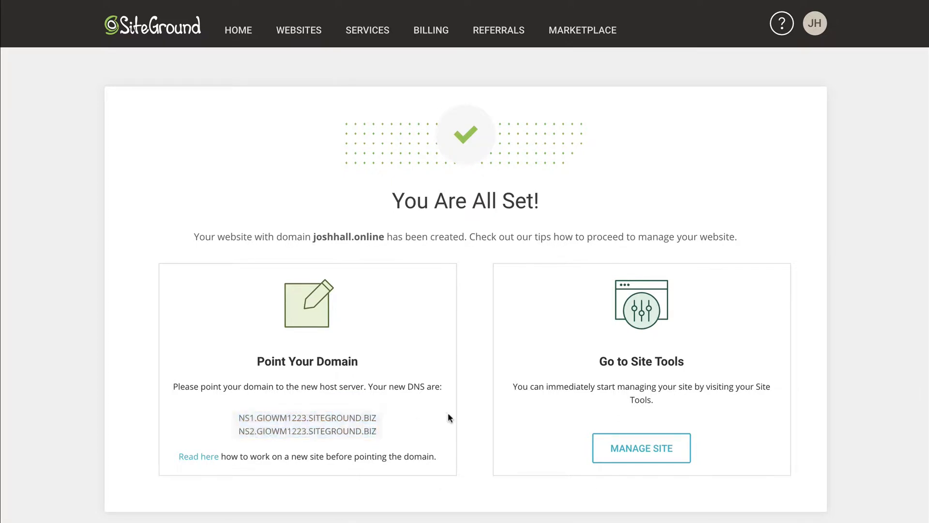
mouse_move(375, 234)
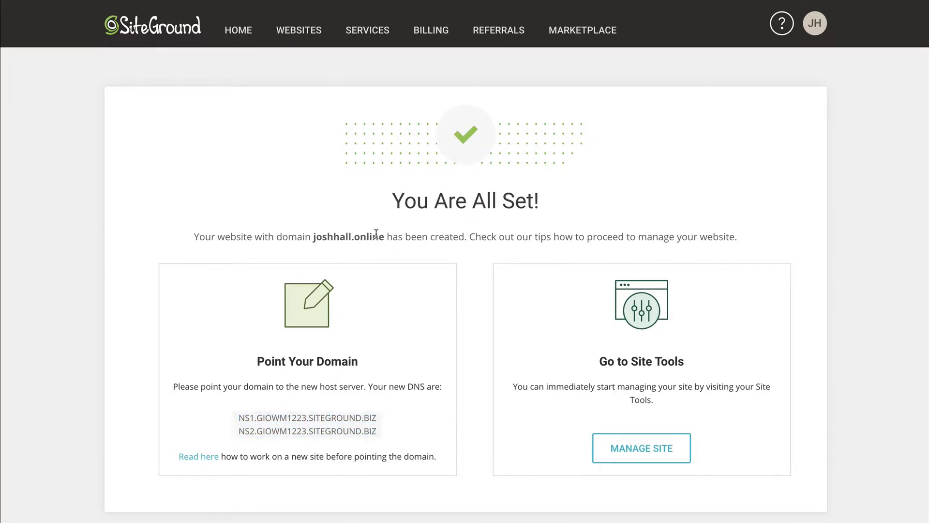
mouse_move(350, 178)
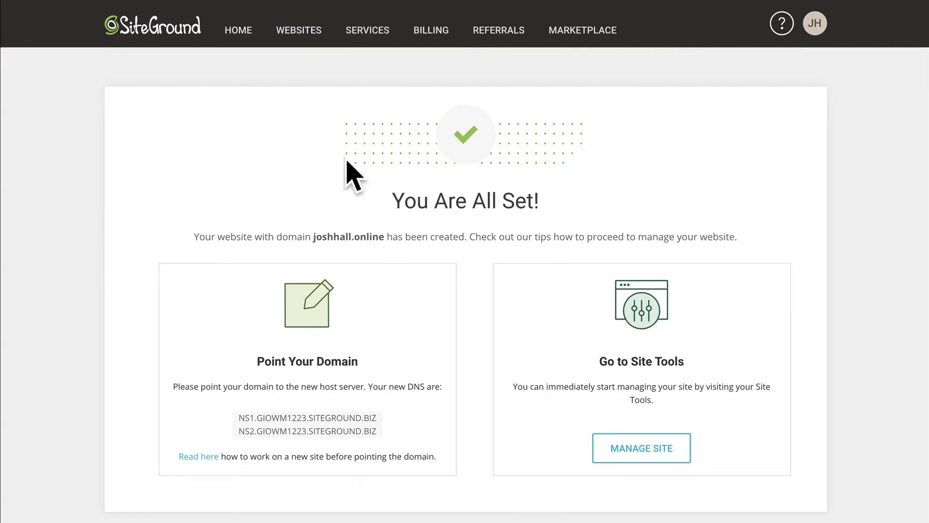
mouse_move(640, 447)
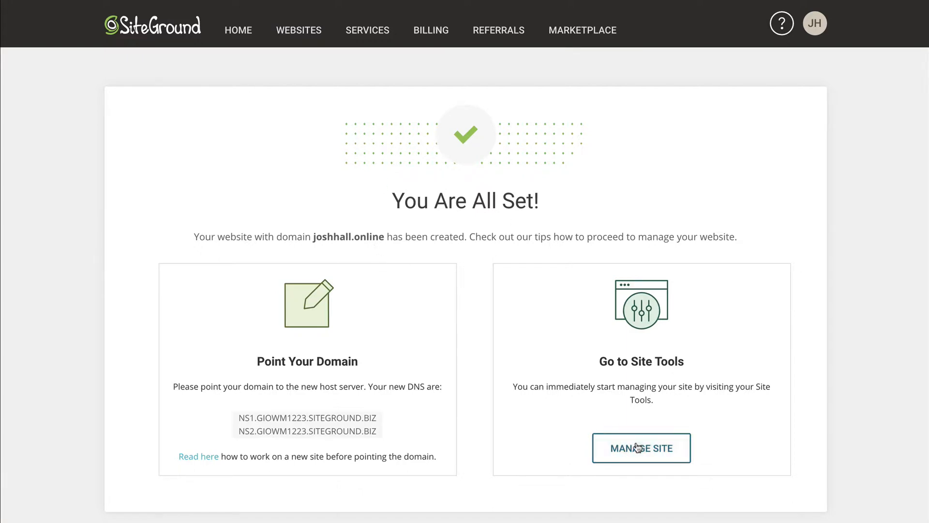
left_click(640, 447)
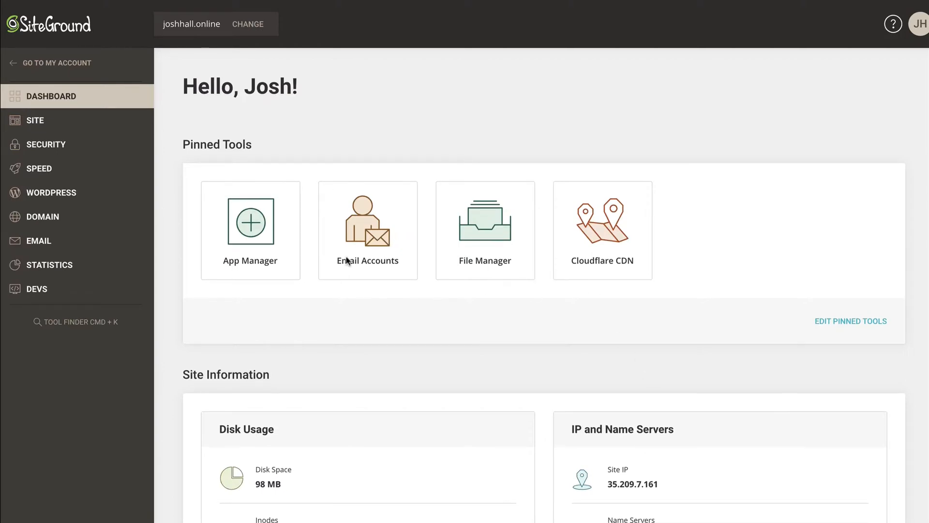
mouse_move(151, 303)
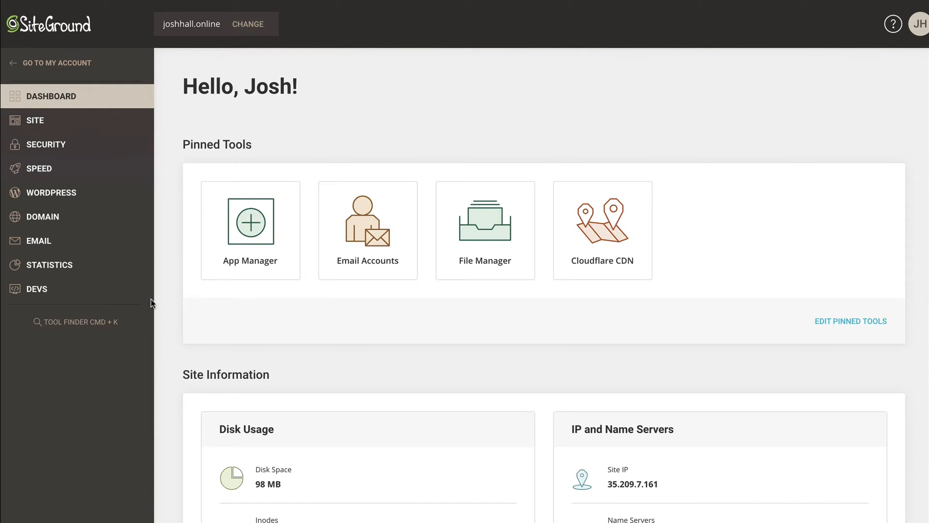
mouse_move(551, 290)
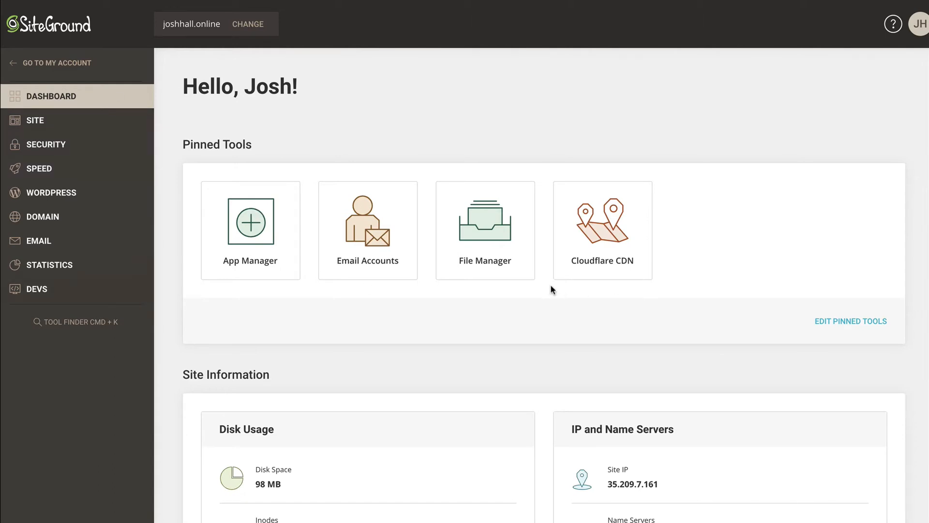
mouse_move(531, 284)
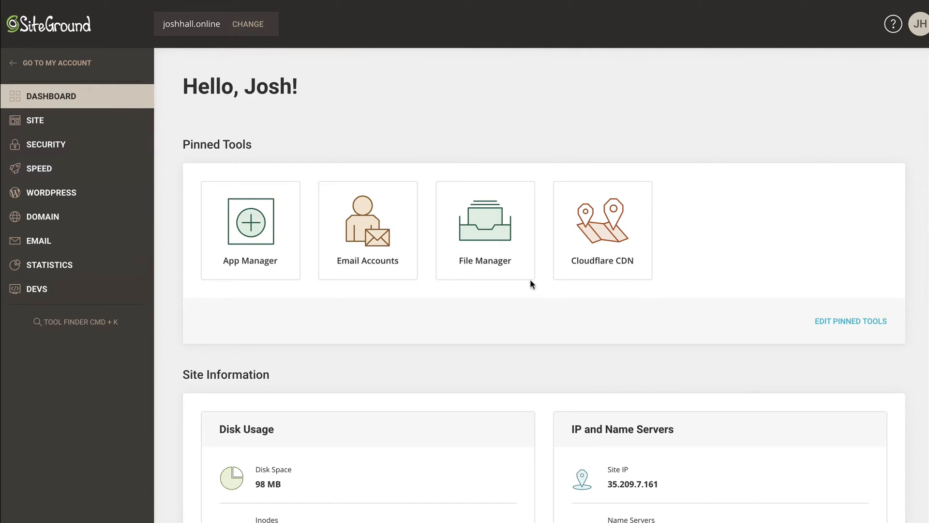
mouse_move(517, 276)
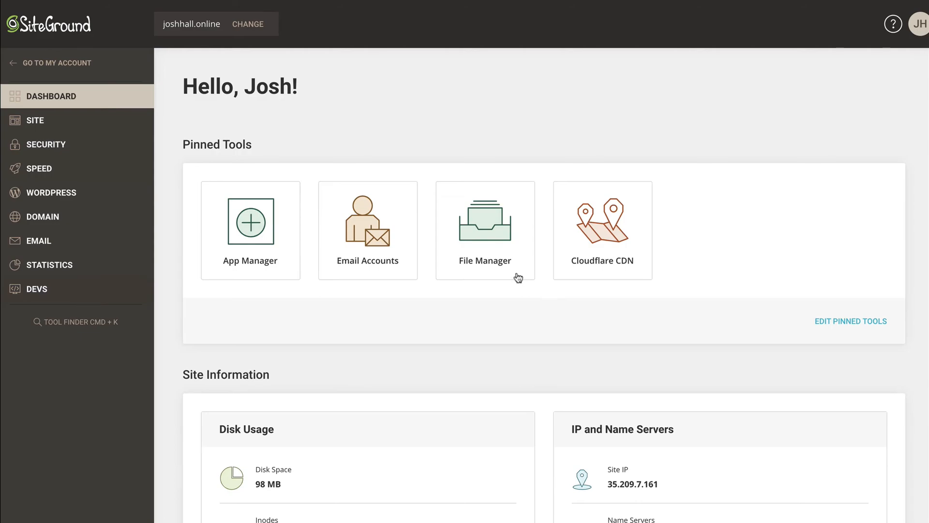